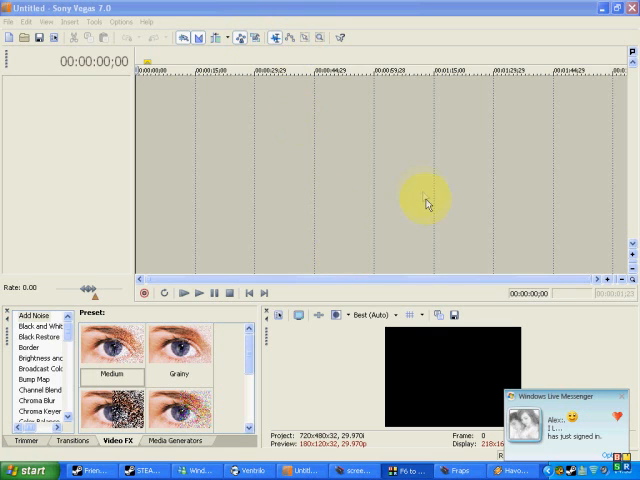
# - Open the E:\Fraps recordings folder and select a recorded .avi game clip
pyautogui.click(456, 470)
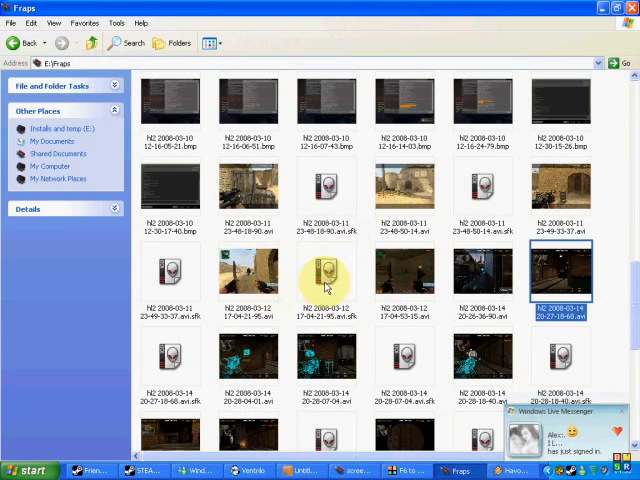
pyautogui.click(249, 185)
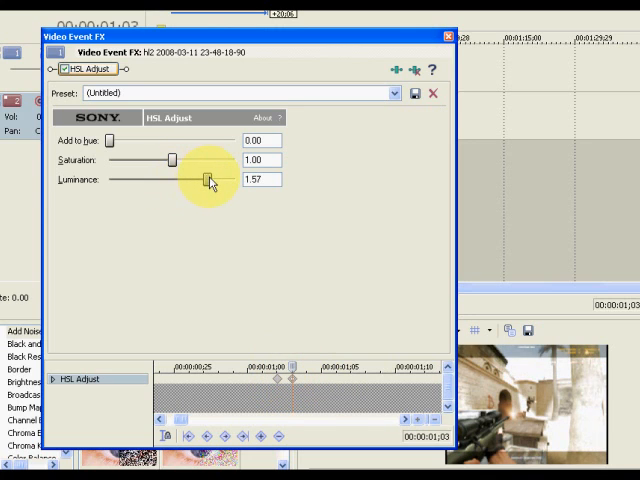
# - Raise the HSL Adjust luminance to 1.77 at the current keyframe
pyautogui.moveTo(210, 180); pyautogui.dragTo(222, 180)
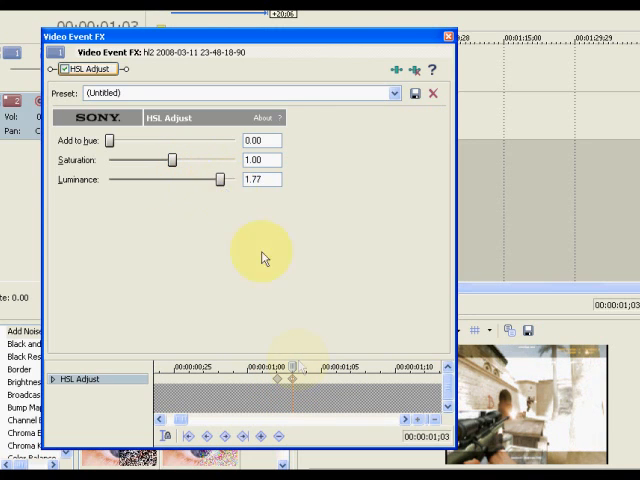